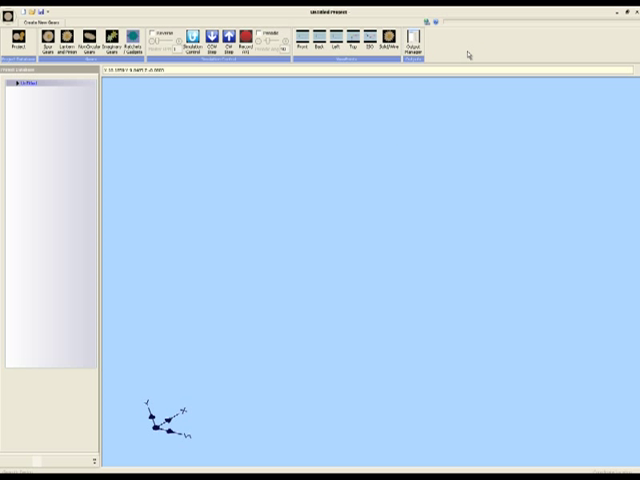
mouse_move(469, 55)
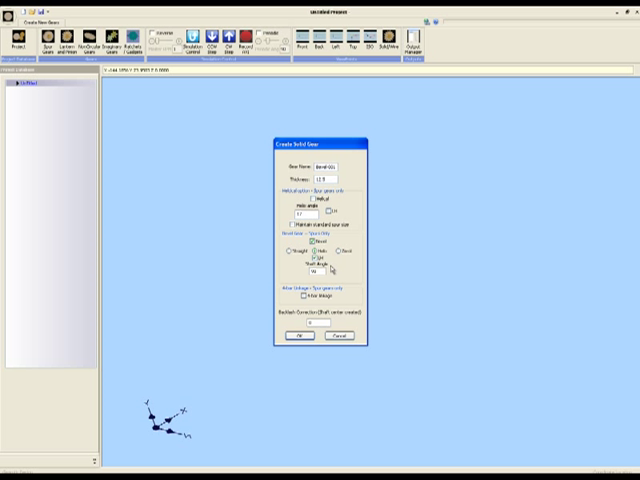
mouse_move(332, 270)
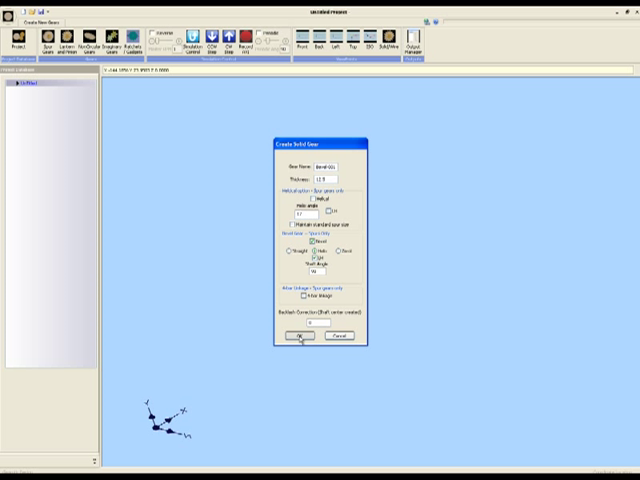
Step: Confirm the Create Solid Gear settings to build helical bevel gear Bevel-001 on a new shaft
click(299, 337)
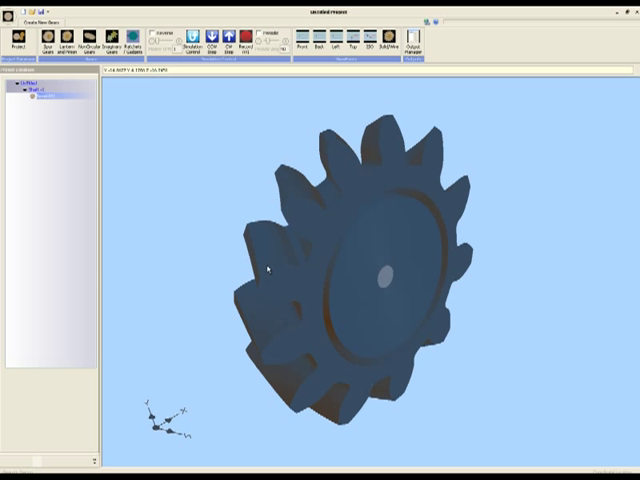
mouse_move(345, 223)
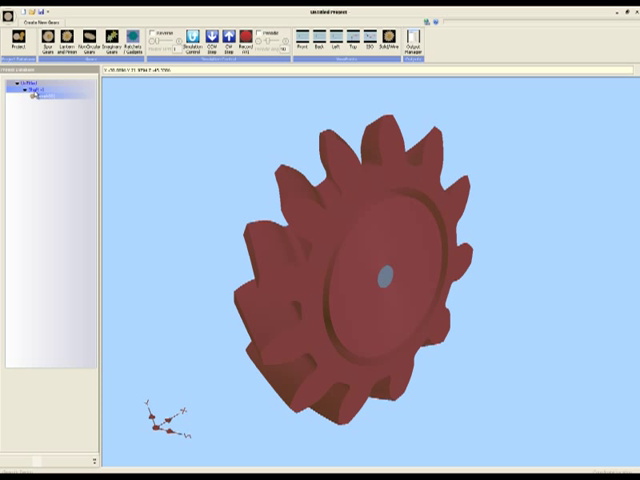
click(45, 98)
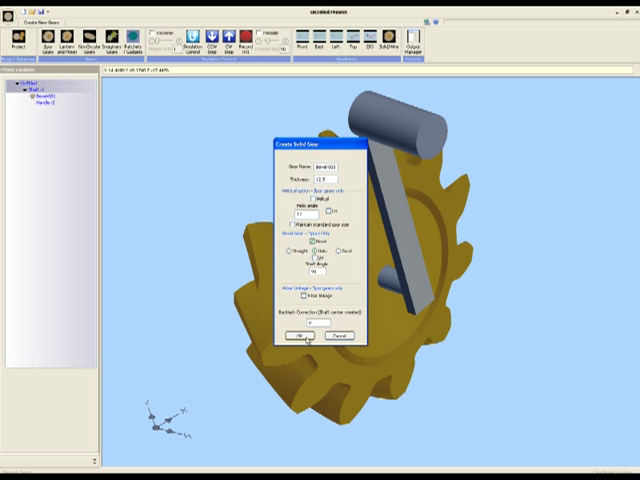
Step: Confirm the second helical bevel gear, Bevel-002, so it awaits placement
click(300, 337)
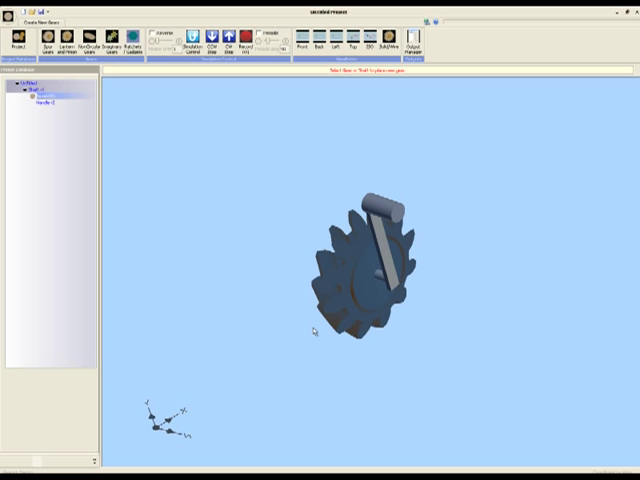
mouse_move(330, 300)
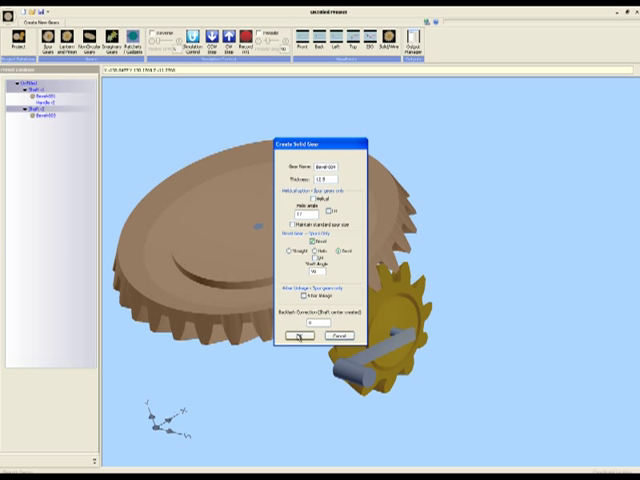
Step: Confirm the next bevel gear, previewing a 30-tooth bevel gear on the second shaft
click(299, 339)
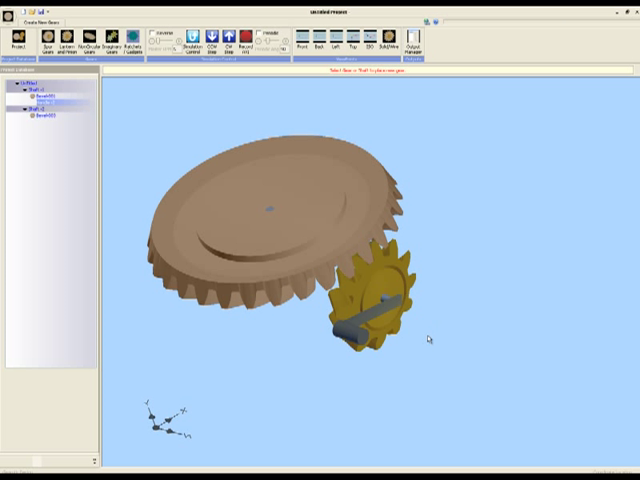
click(375, 300)
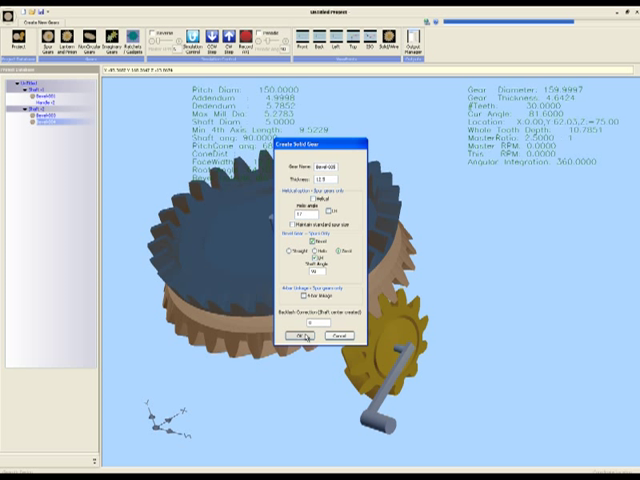
Step: Confirm the opposing bevel gear Bevel-003's settings before choosing where to place it
click(280, 341)
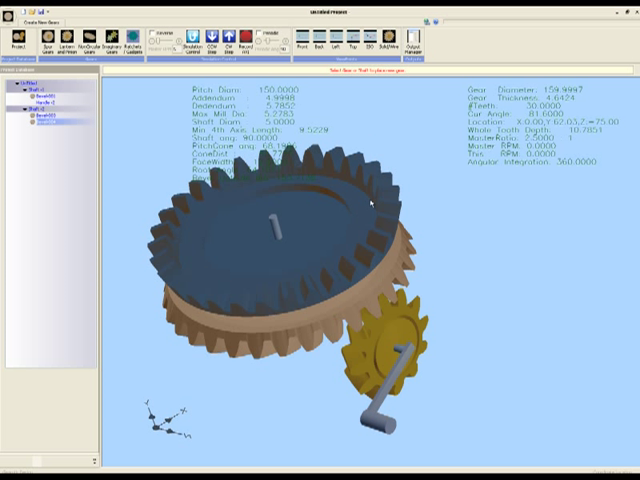
mouse_move(369, 203)
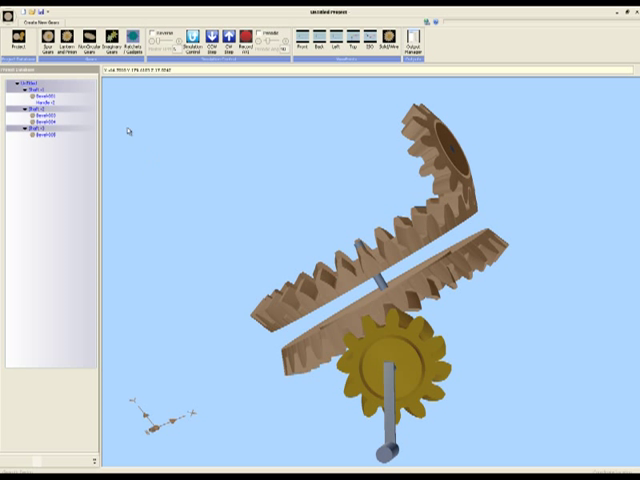
click(46, 35)
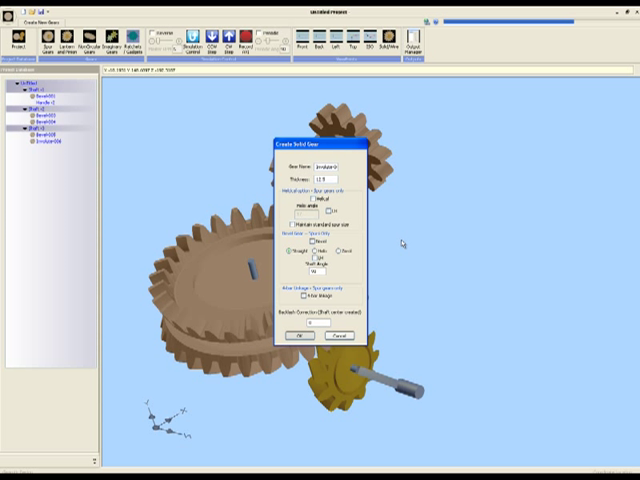
mouse_move(398, 245)
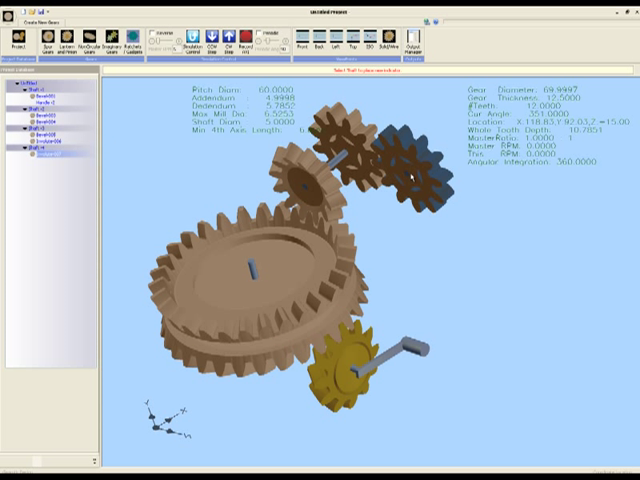
Step: Attach the indicator to the fourth shaft's 12-tooth spur gear, Involute-007
click(410, 160)
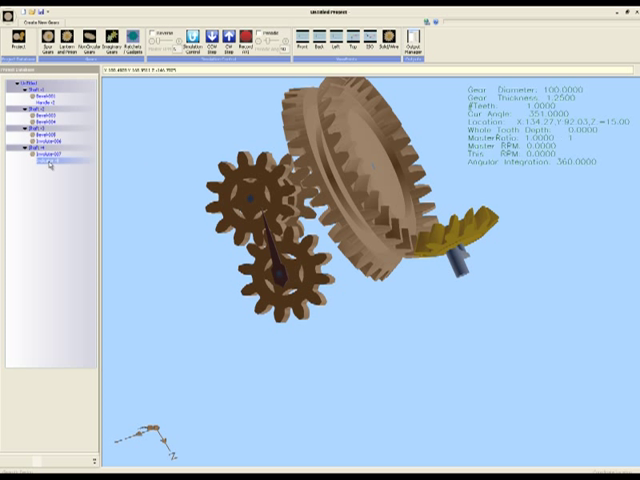
Step: Open the new indicator's options from the project tree to adjust its needle
right_click(48, 165)
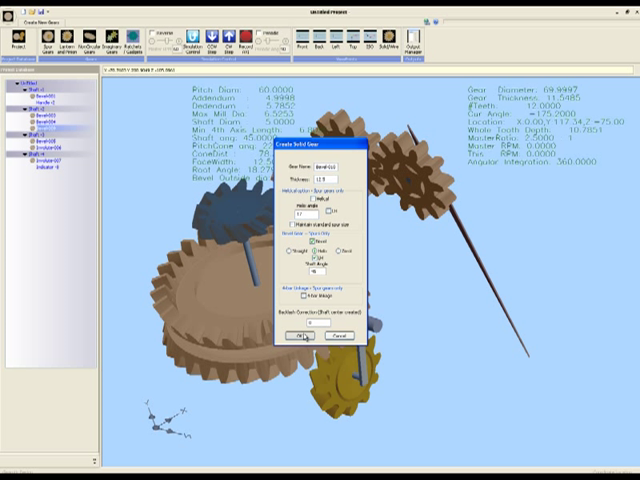
Step: Confirm the 45-degree shaft-angle helical bevel gear for the sideways shaft
click(301, 337)
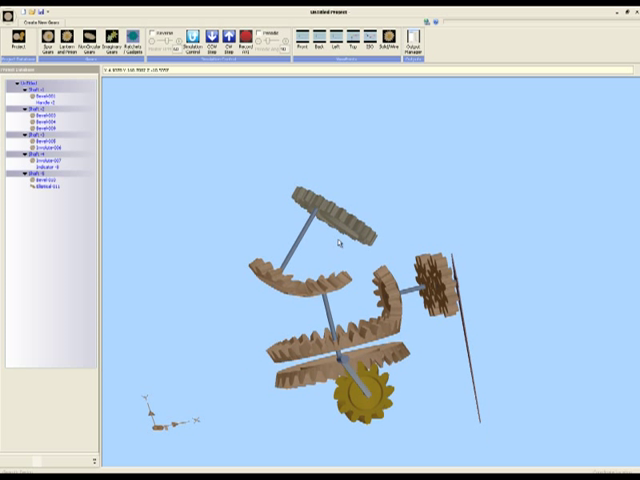
mouse_move(393, 128)
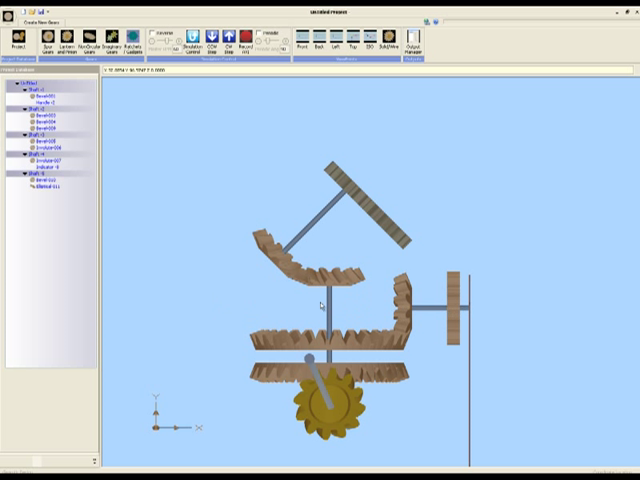
mouse_move(371, 275)
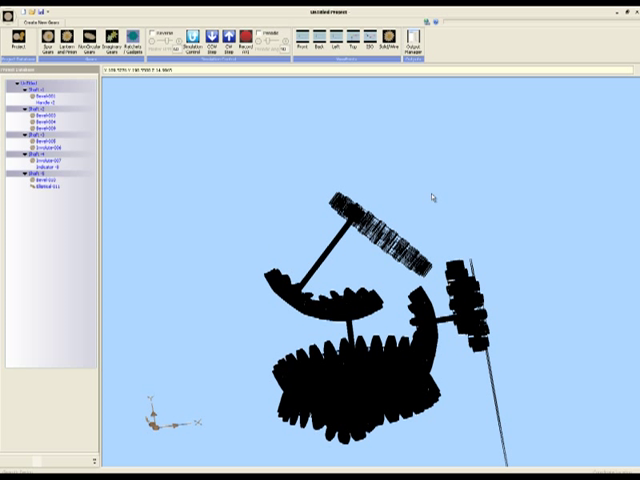
mouse_move(428, 198)
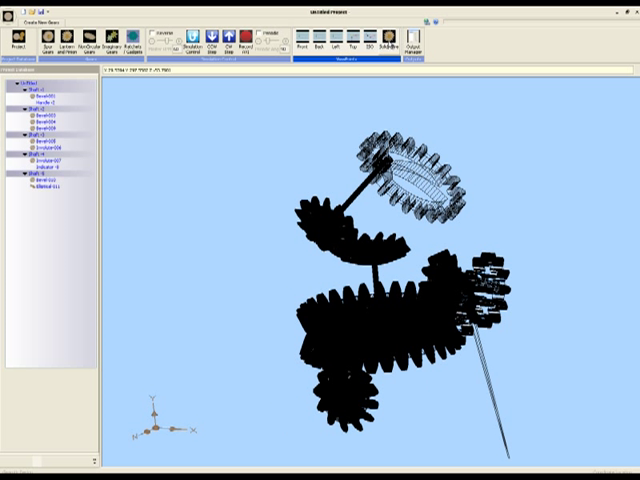
mouse_move(375, 218)
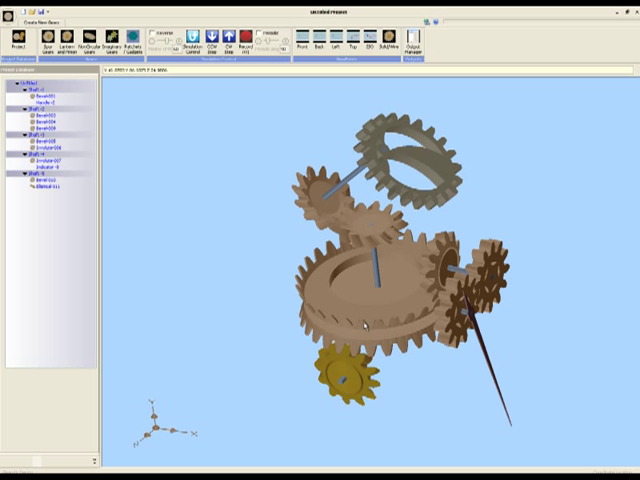
mouse_move(207, 184)
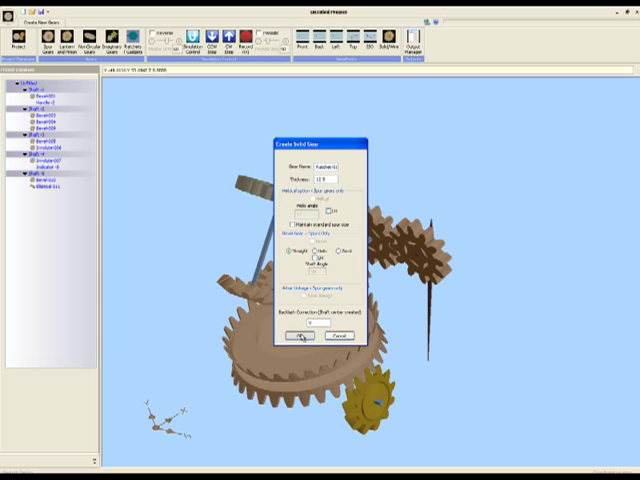
Step: Confirm the 21-tooth, 12.5-thick solid ratchet gear settings before placing it
click(302, 337)
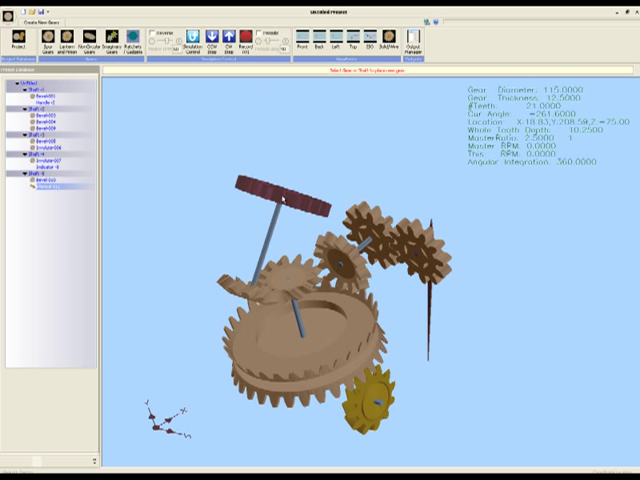